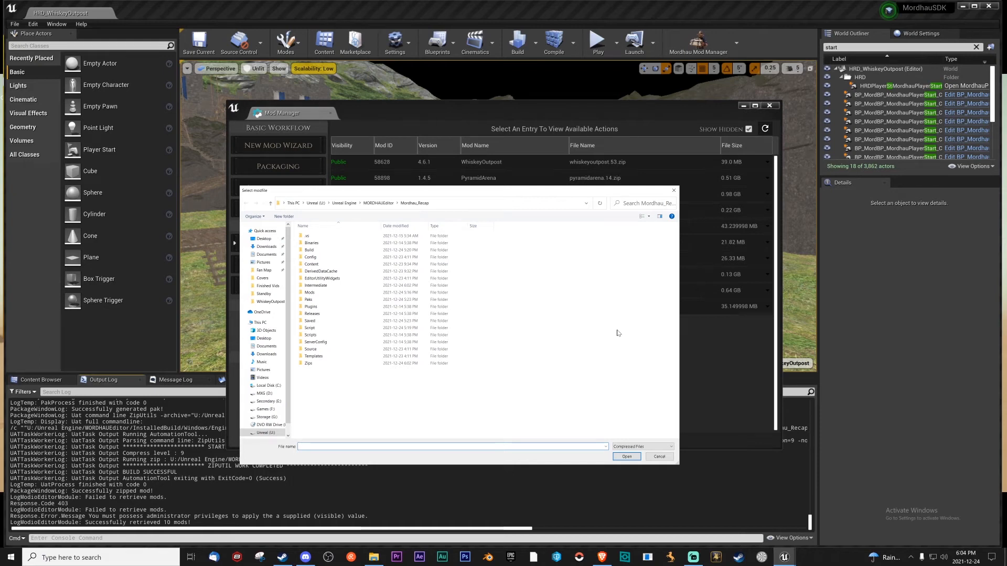
mouse_move(598, 309)
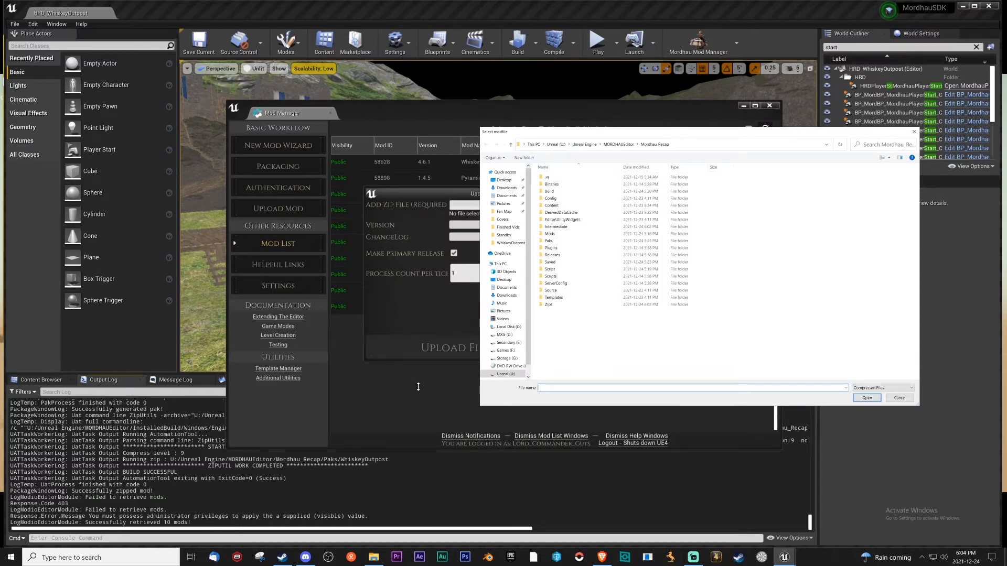
mouse_move(283, 191)
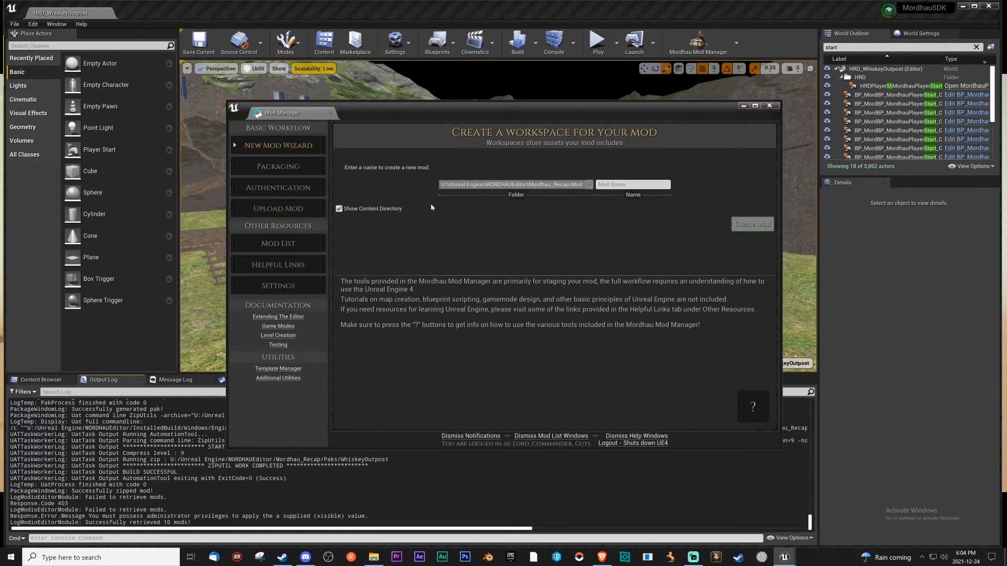
click(632, 185)
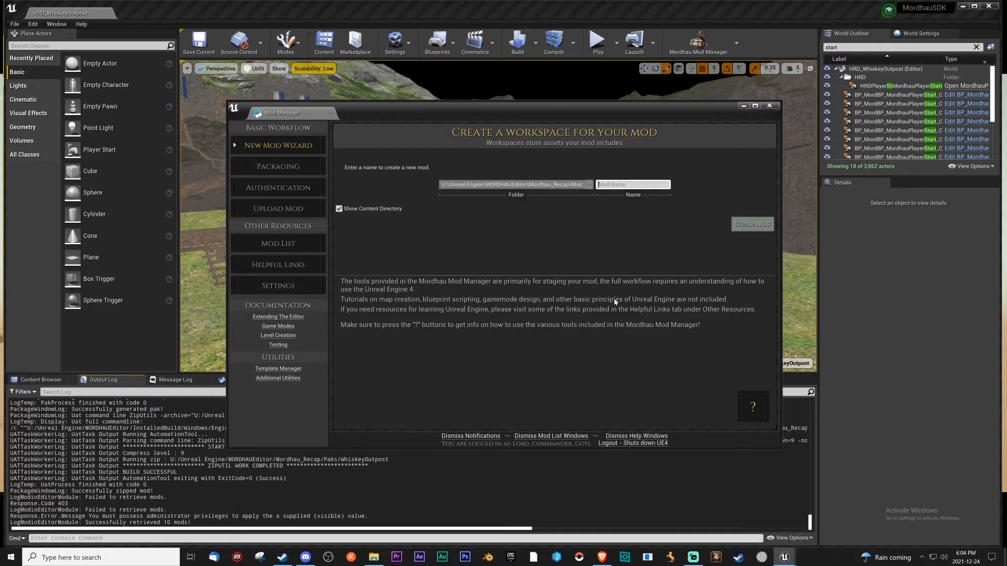
mouse_move(339, 208)
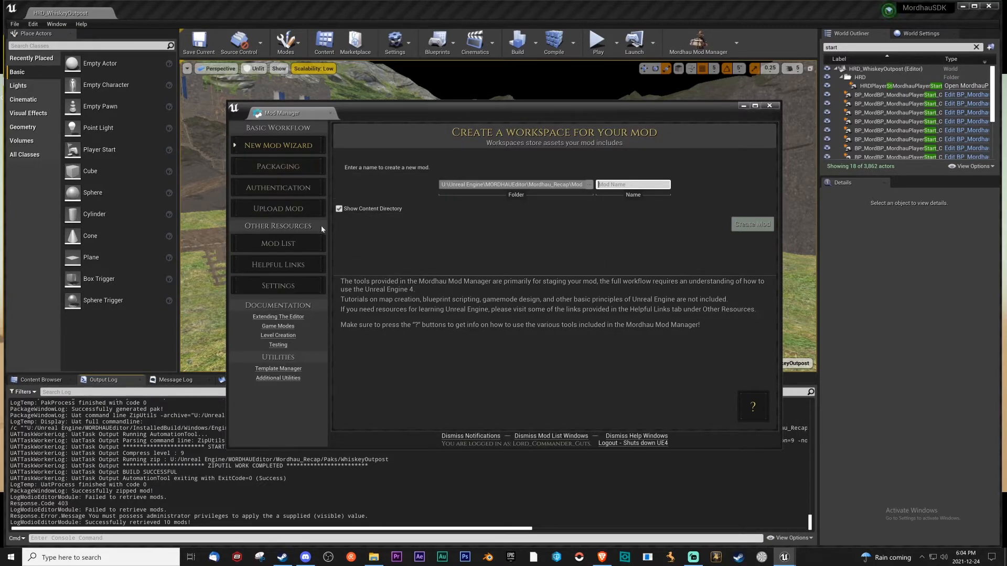
mouse_move(278, 187)
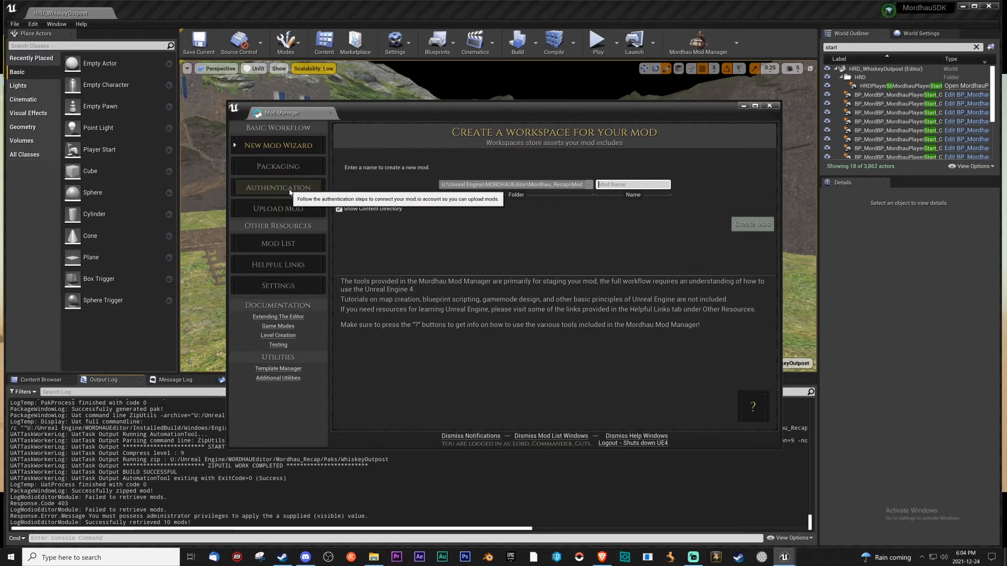
mouse_move(311, 190)
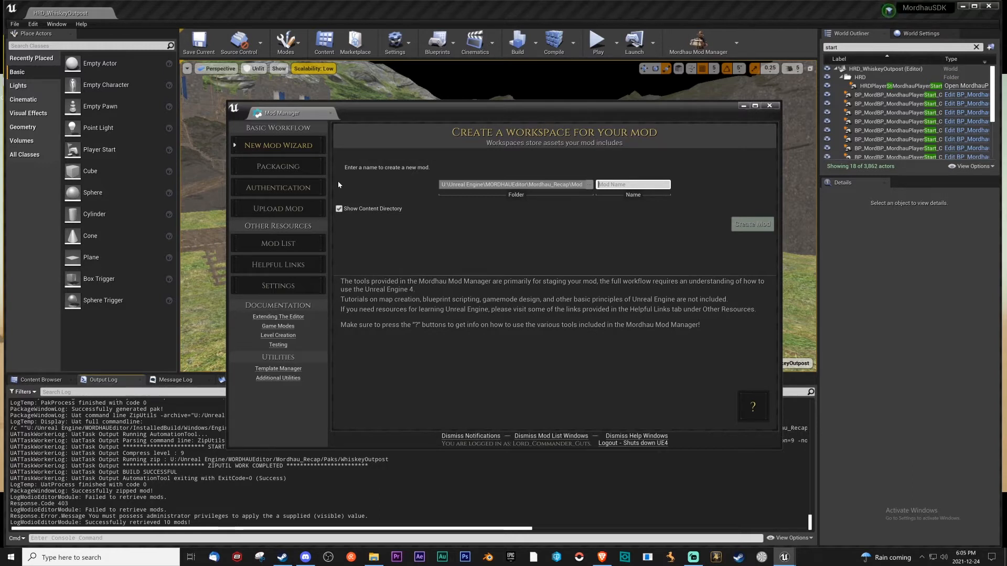
mouse_move(508, 223)
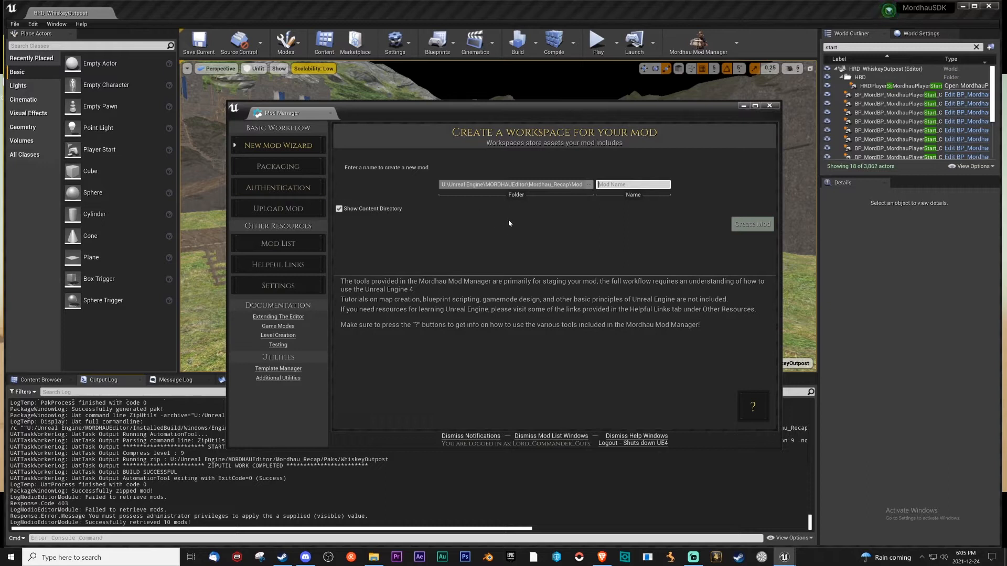
mouse_move(515, 448)
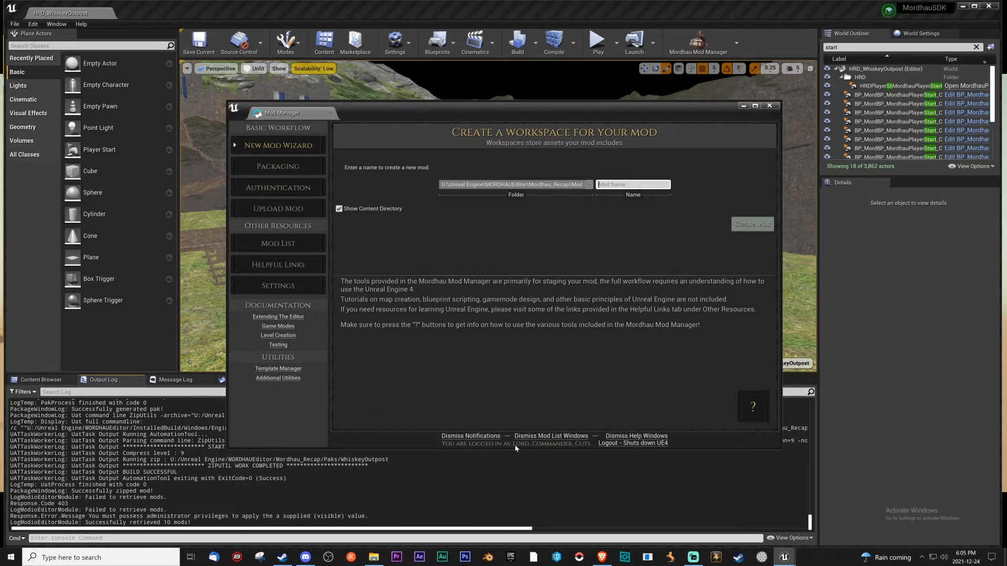
mouse_move(345, 271)
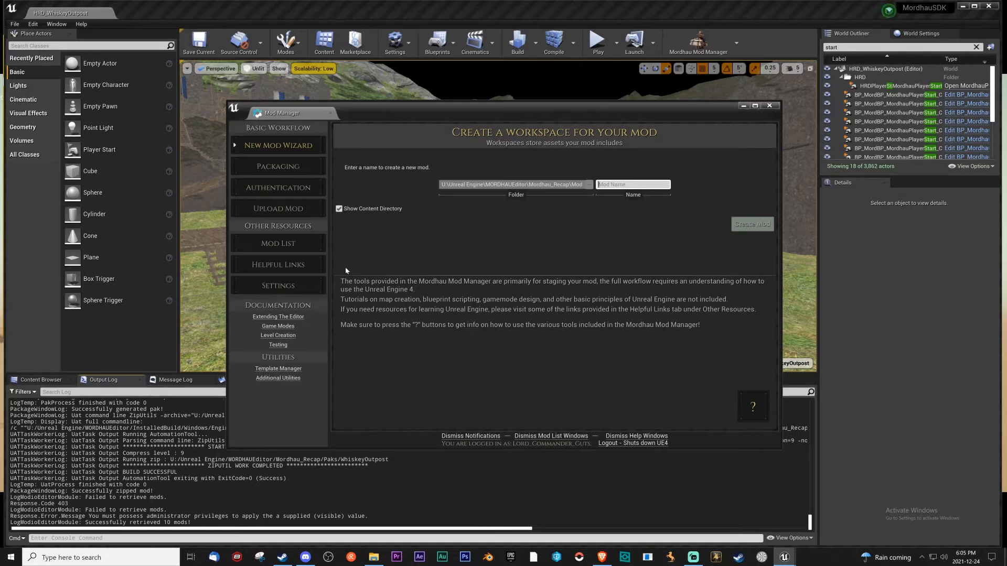
mouse_move(278, 188)
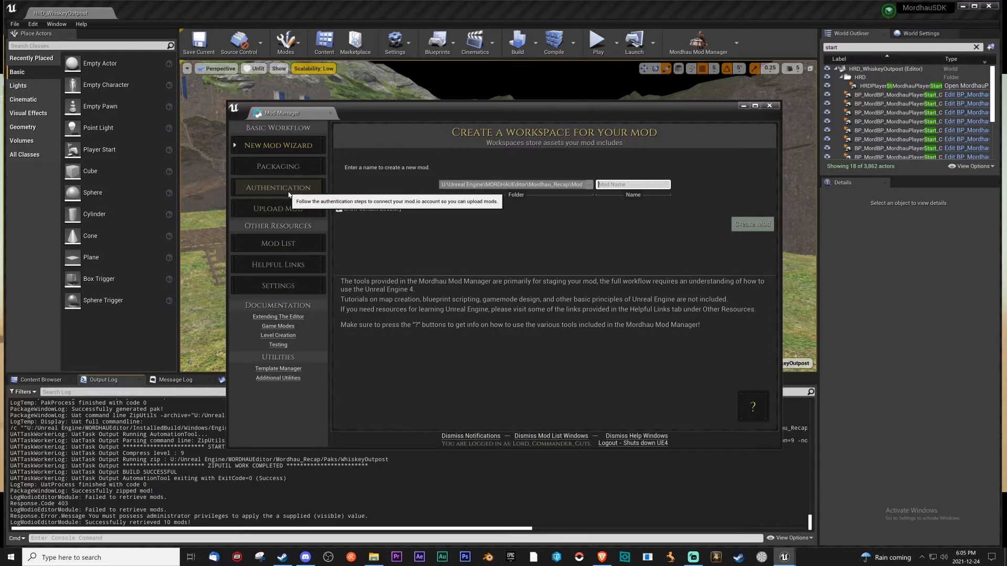
- Cycle through the Packaging, Upload Mod and New Mod pages, ending on the ten-mod Mod List
click(277, 166)
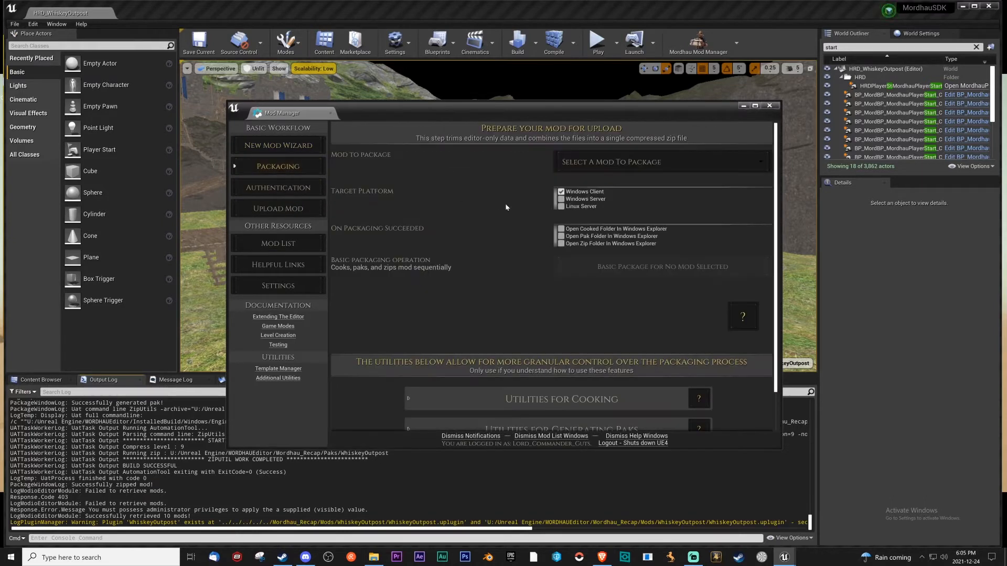
click(661, 161)
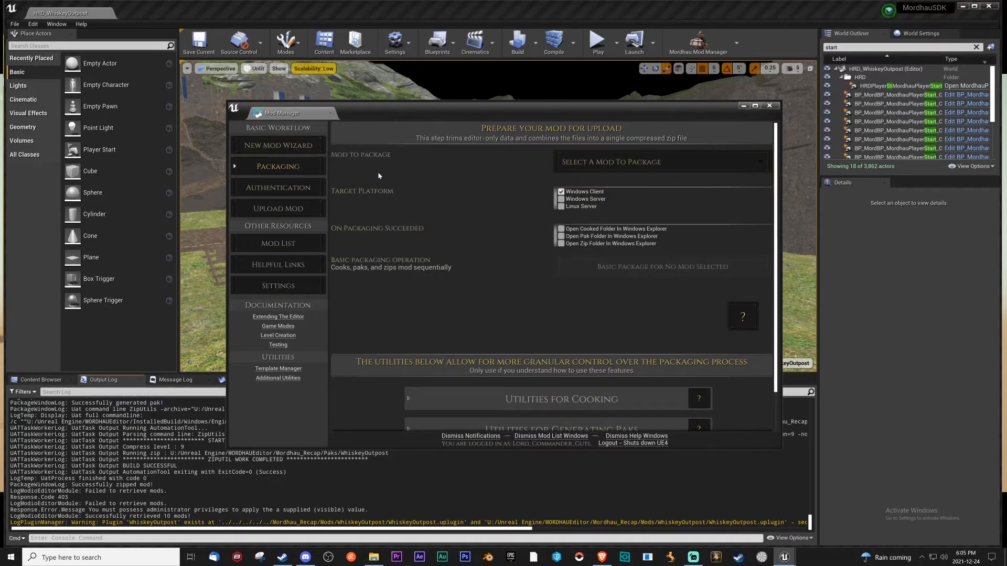
mouse_move(278, 208)
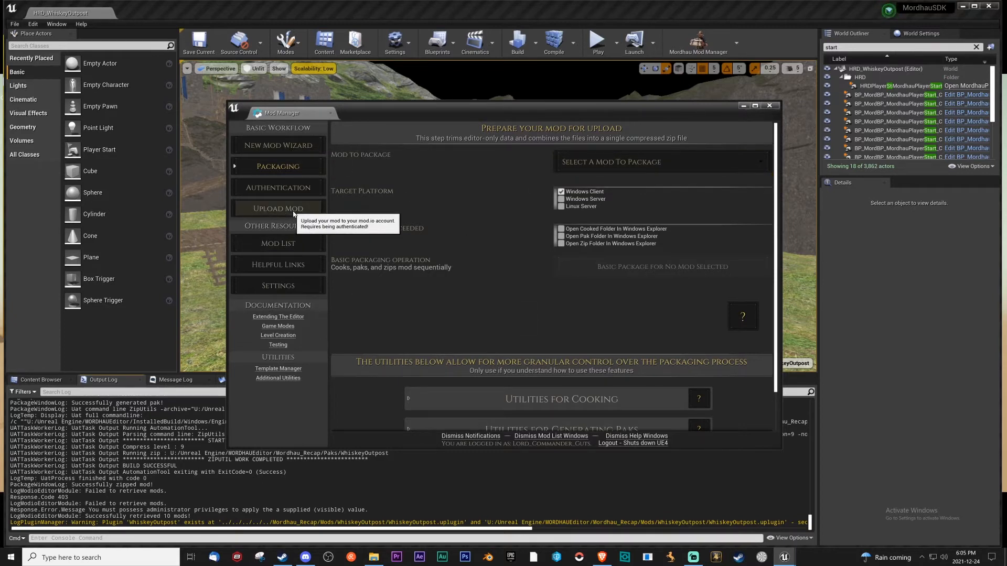
click(278, 209)
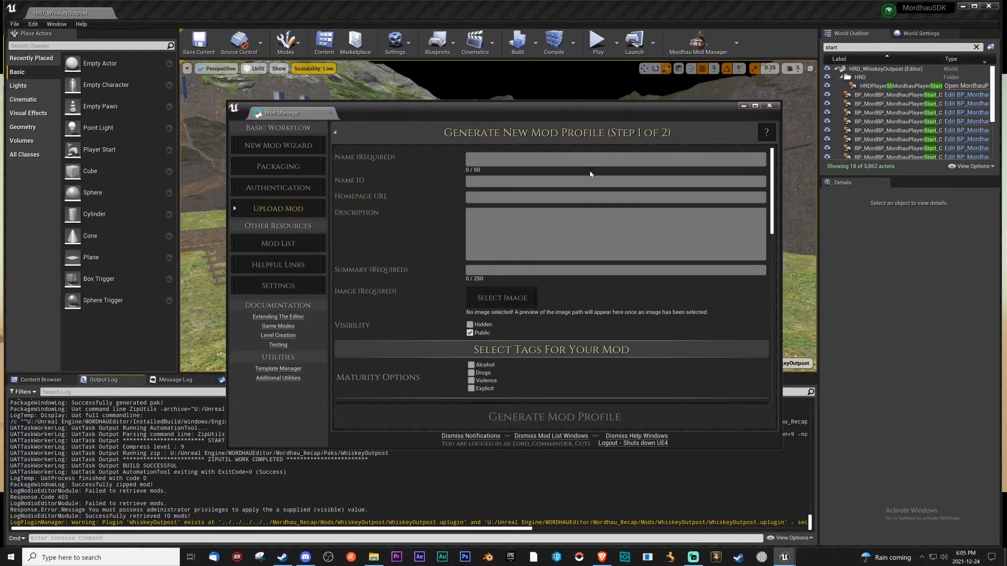
click(278, 243)
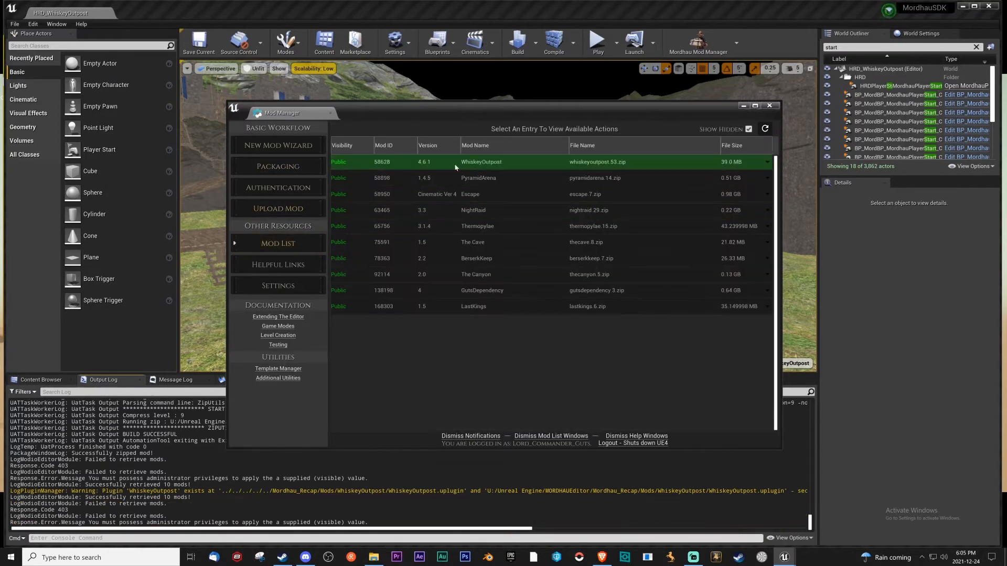
mouse_move(277, 146)
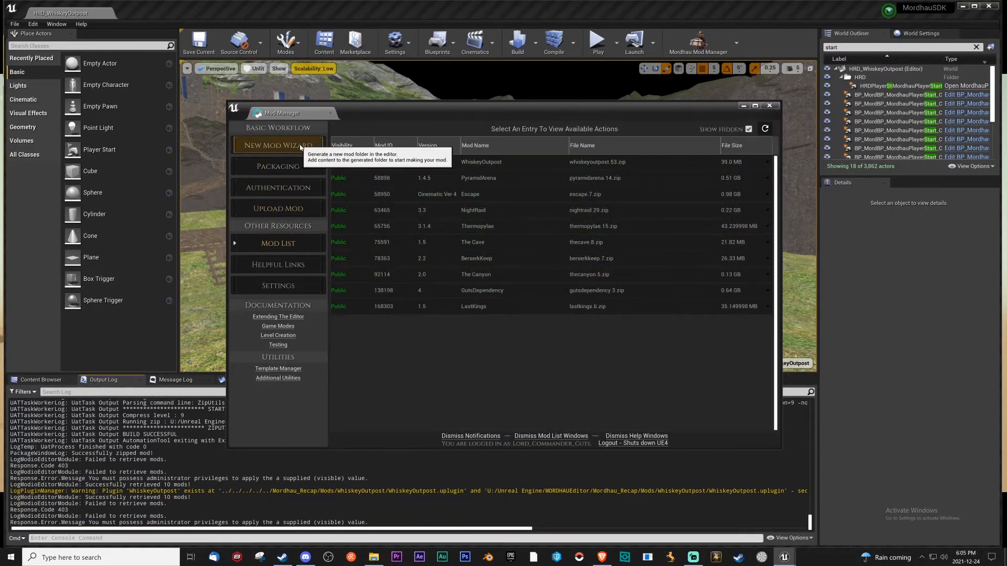
click(278, 146)
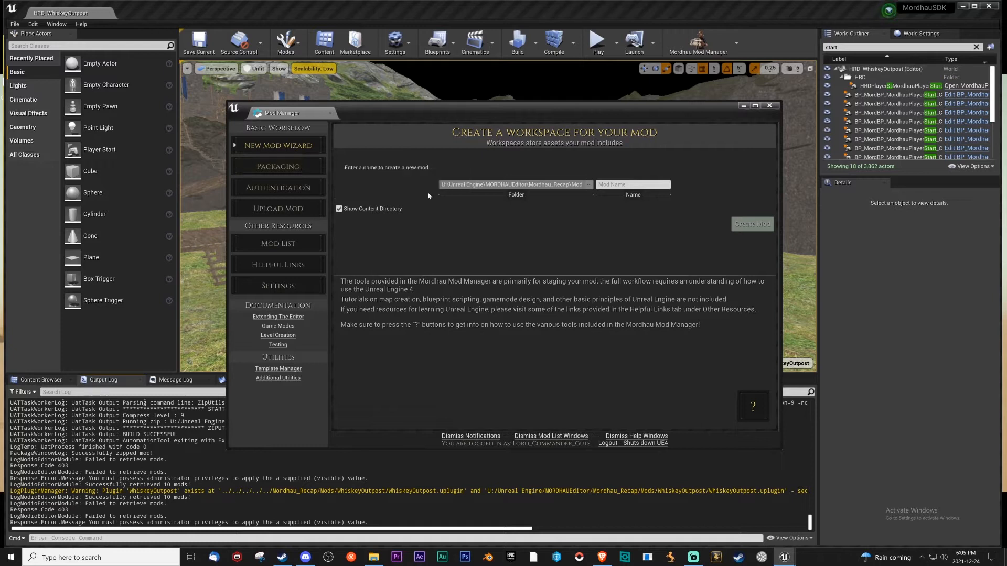
click(277, 243)
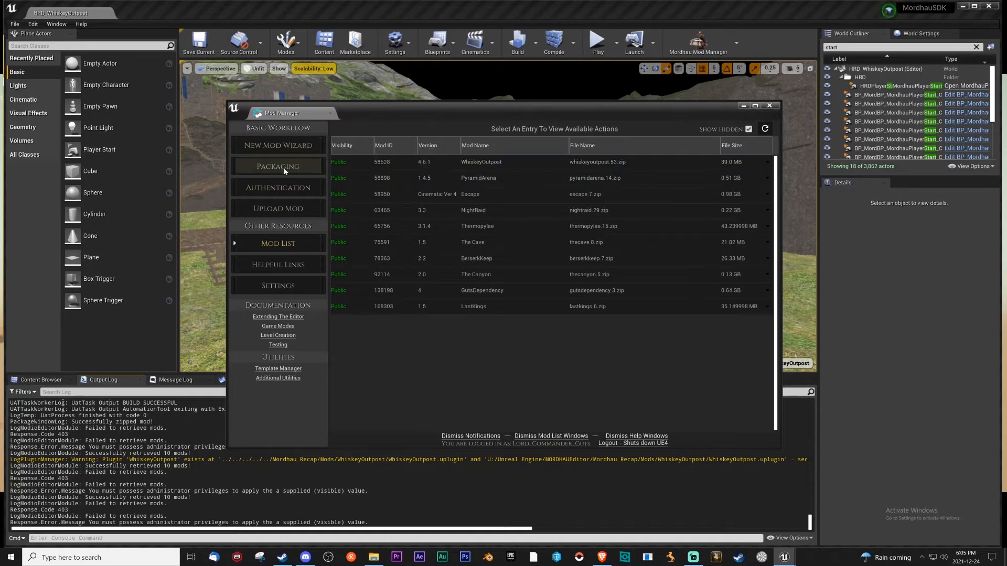
- Return to the Mod List by way of the Packaging and Upload Mod pages
click(278, 165)
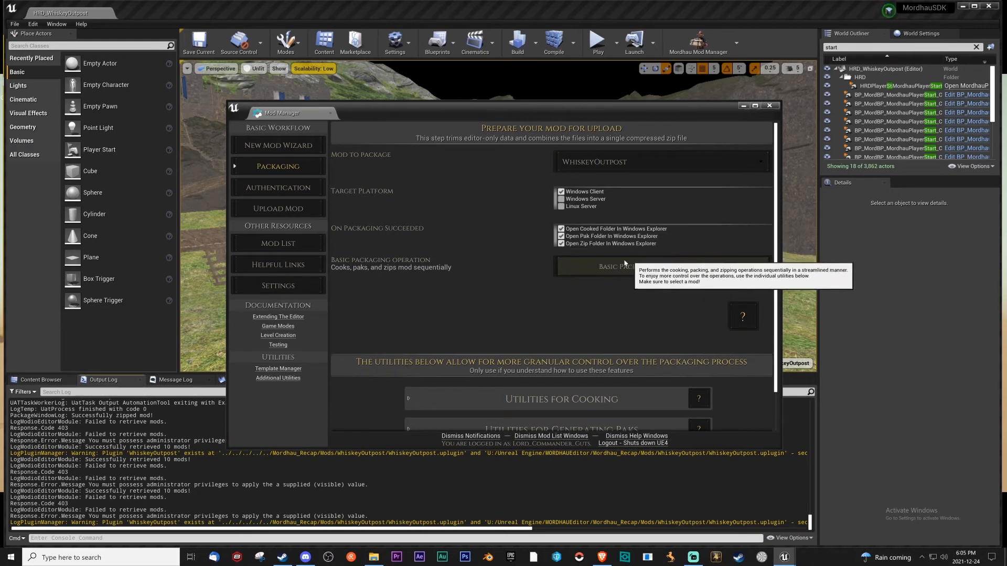
mouse_move(647, 286)
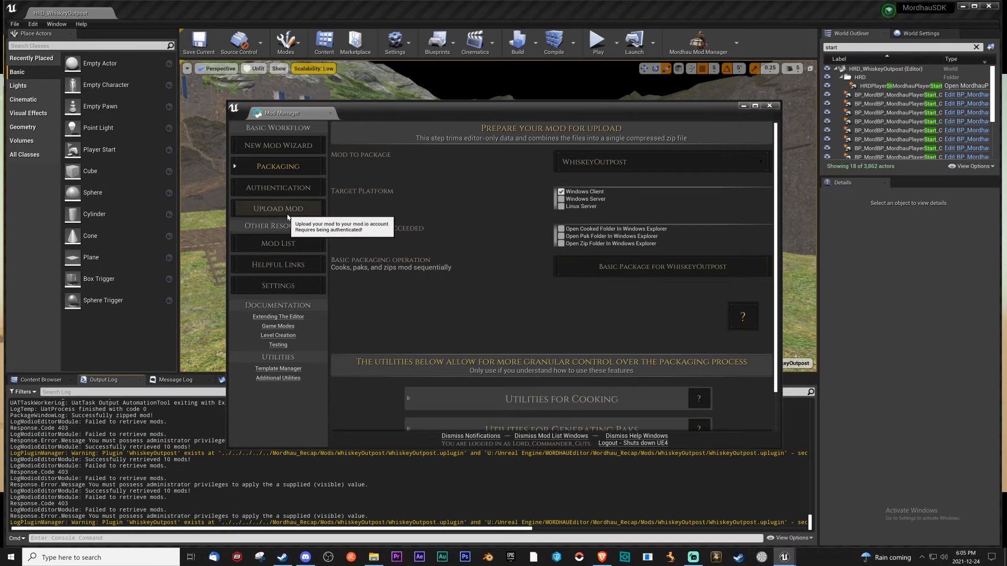
click(277, 209)
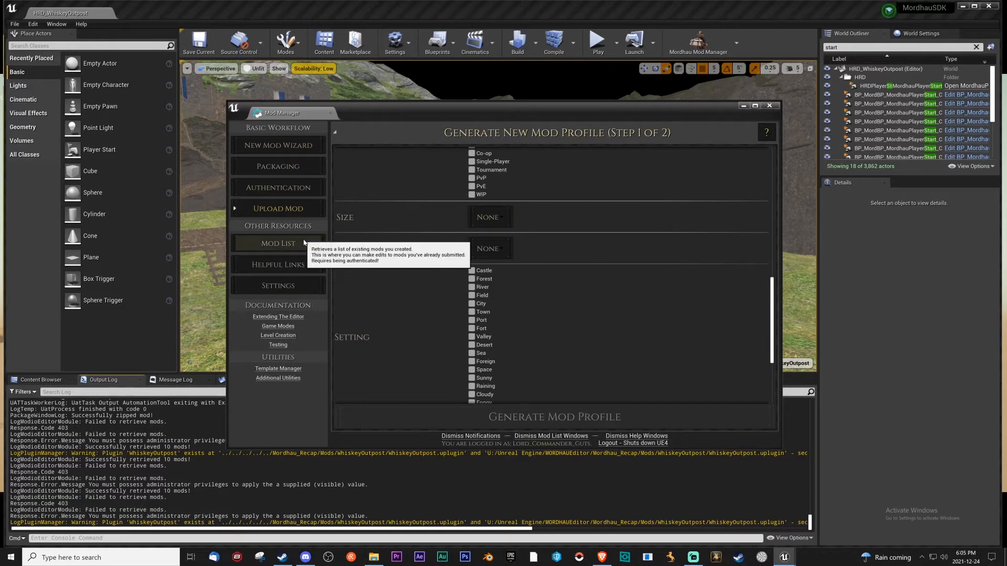
click(278, 243)
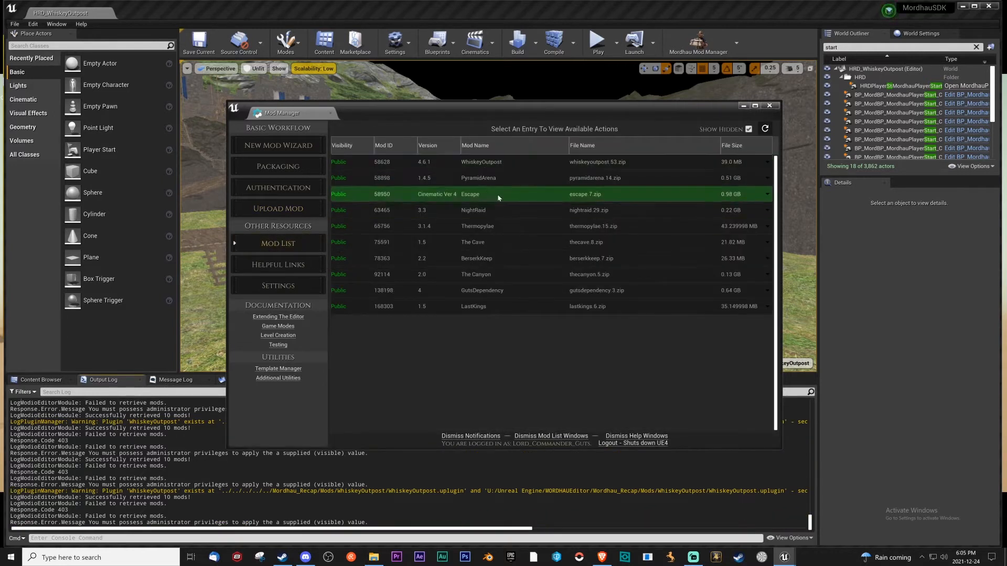
- Open WhiskeyOutpost's update dialog and attach WhiskeyOutpost.zip from the Zips folder
click(482, 162)
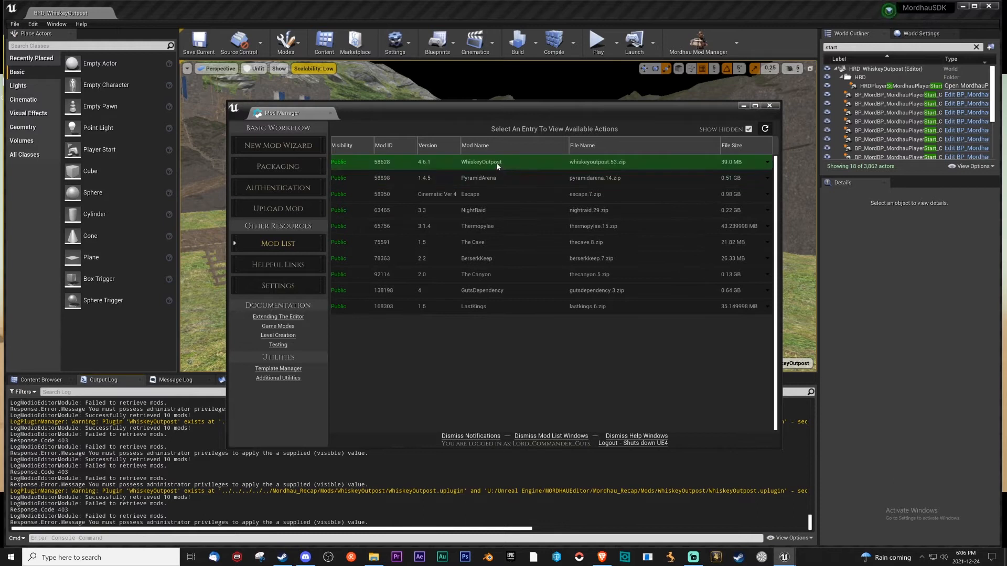
click(498, 162)
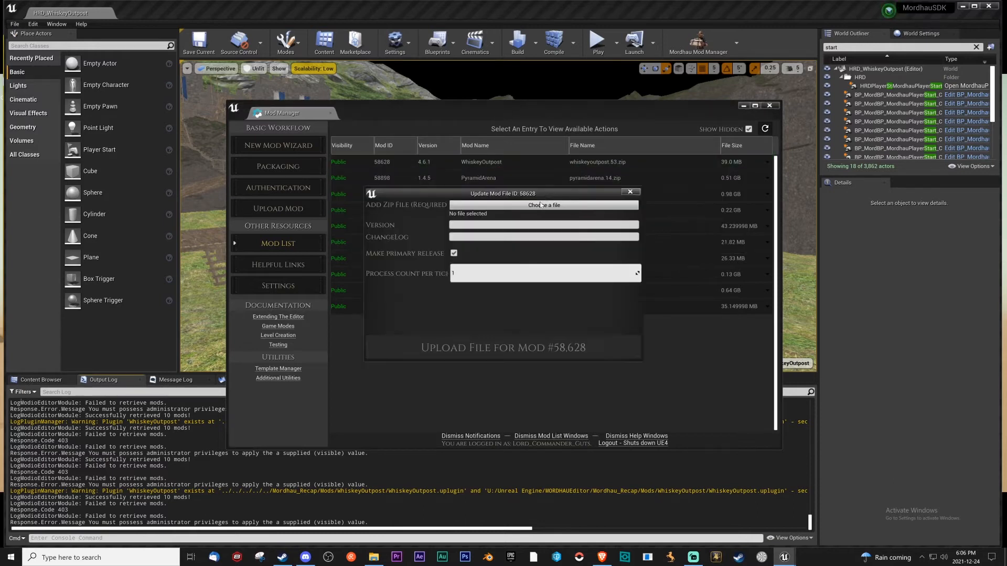
click(543, 205)
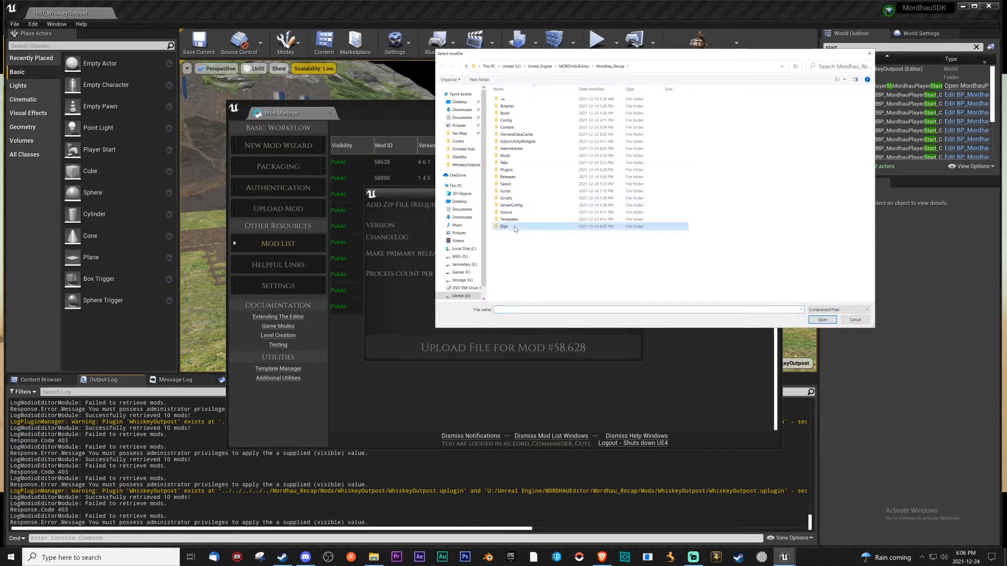
double_click(504, 226)
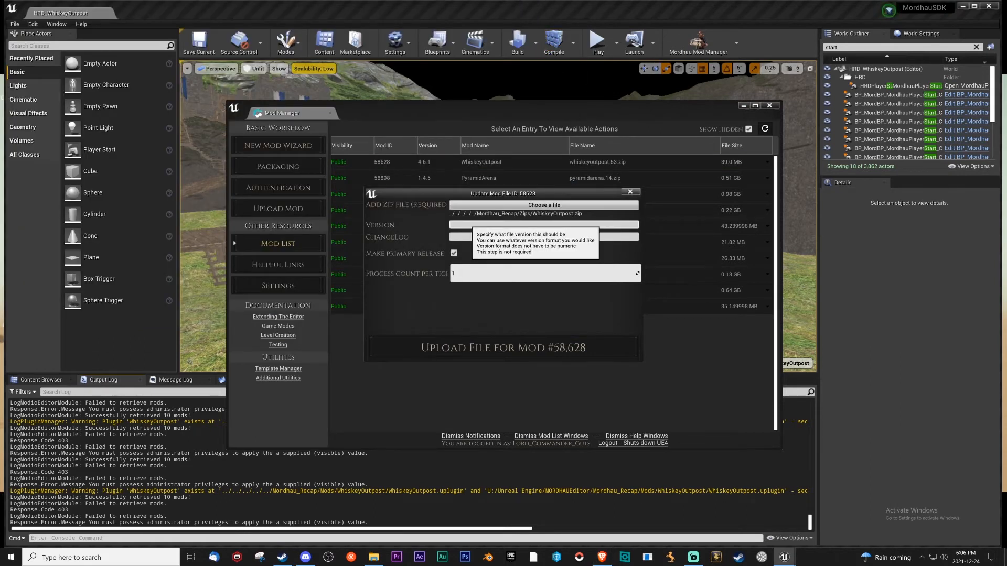
- Enter version 5.0 and changelog 'Updated to work on 4.26', keeping Make Primary Release checked
text(5.0)
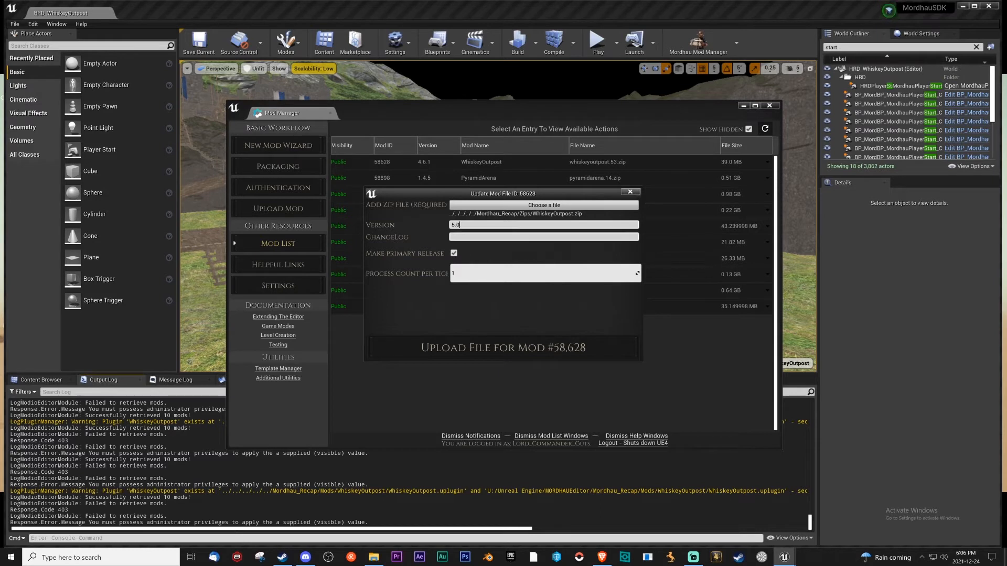
click(543, 236)
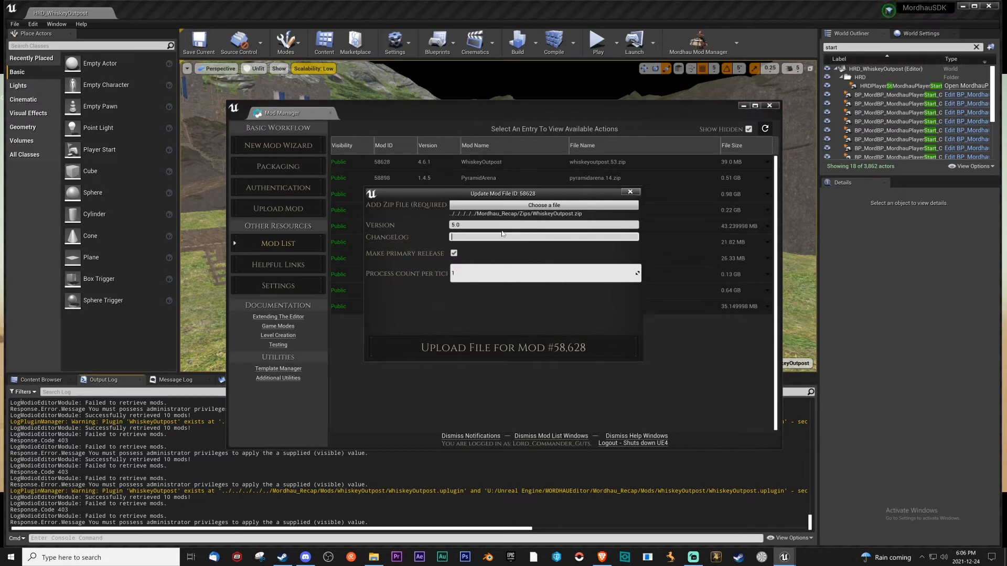
text(Updated to work)
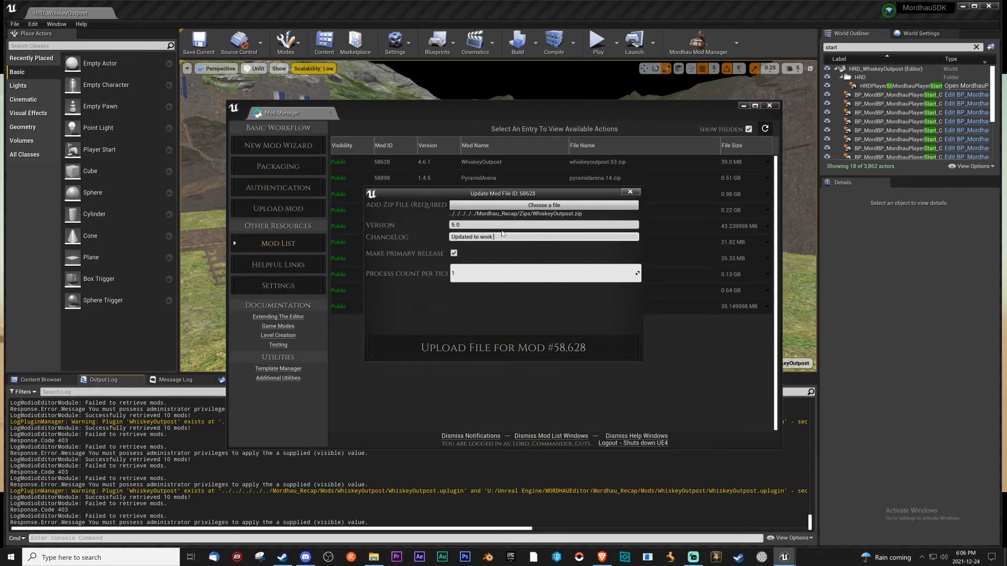
text(on 4.26)
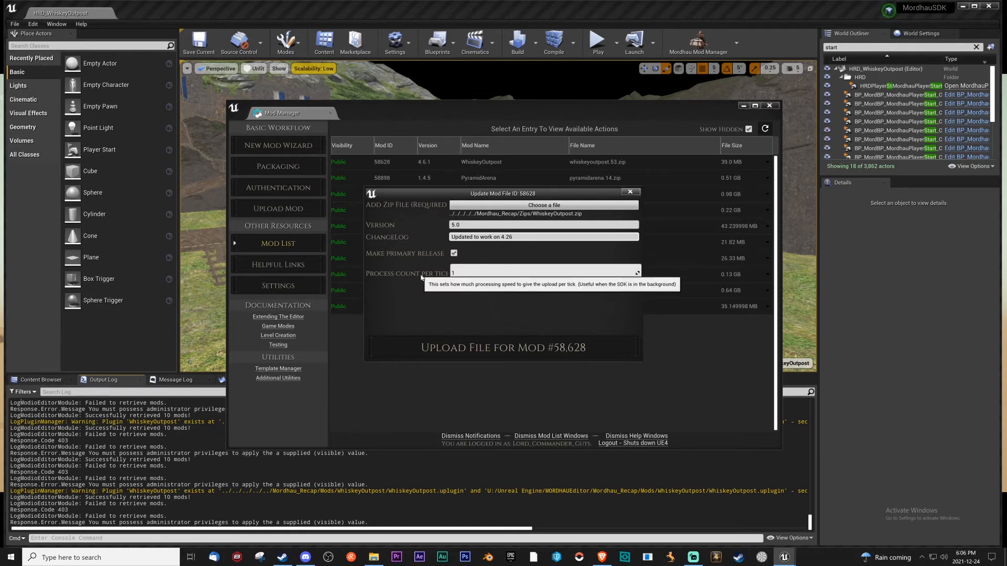
mouse_move(503, 347)
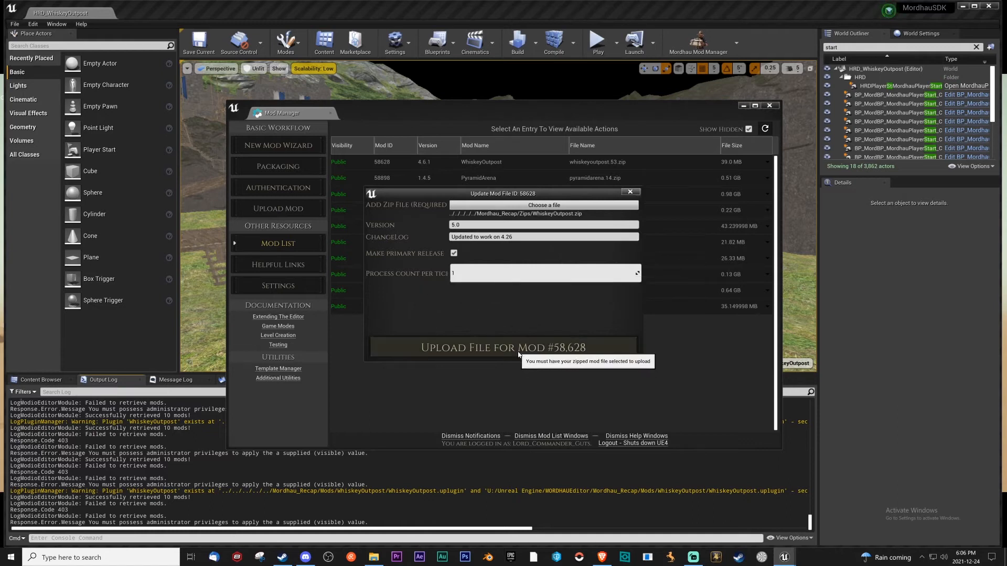
- Upload the WhiskeyOutpost file to mod #58,628 and dismiss the success message
click(503, 347)
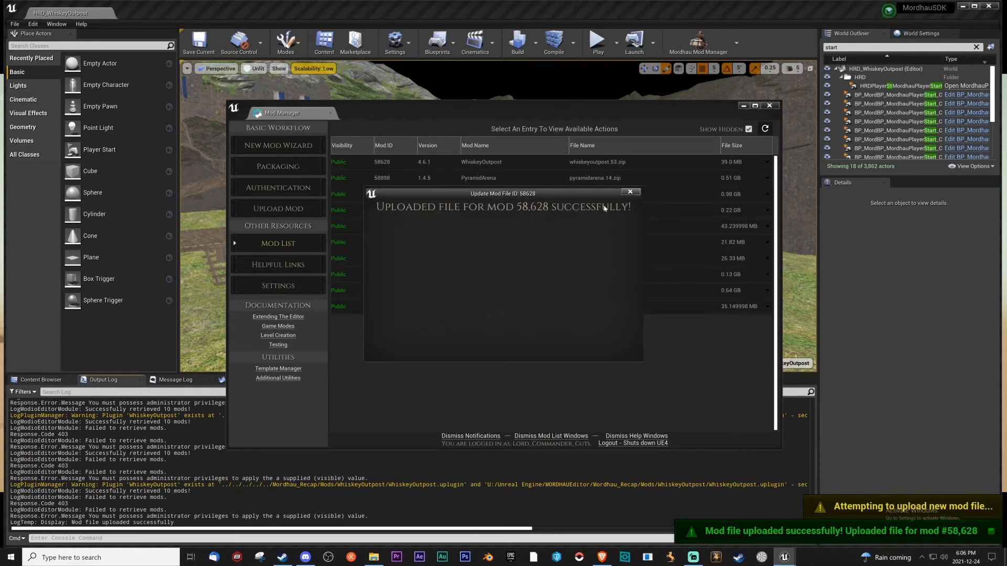
click(629, 192)
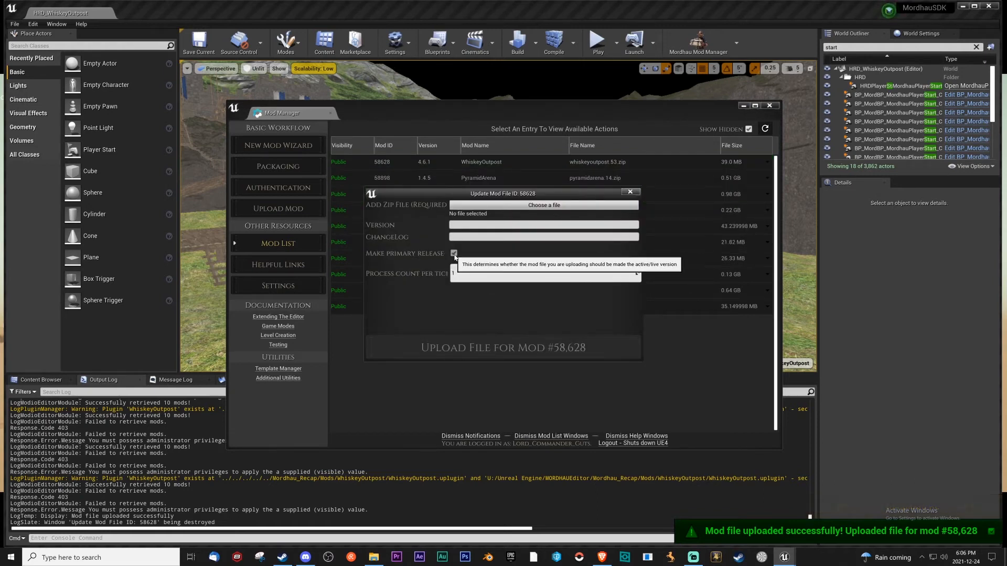
mouse_move(529, 369)
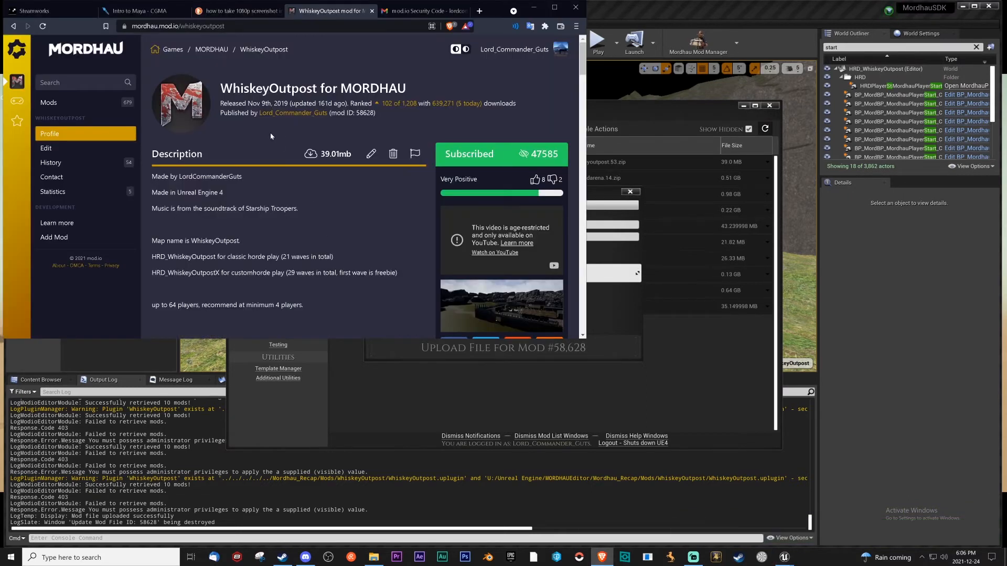
- Open WhiskeyOutpost's Files page on mod.io and scroll to the new 5.0 zip
click(46, 147)
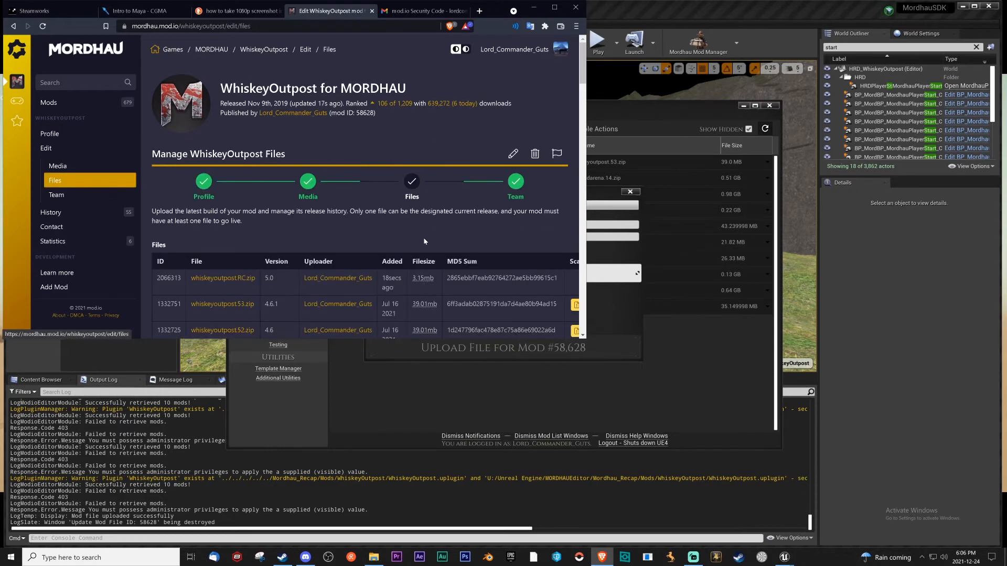
scroll(down, 3)
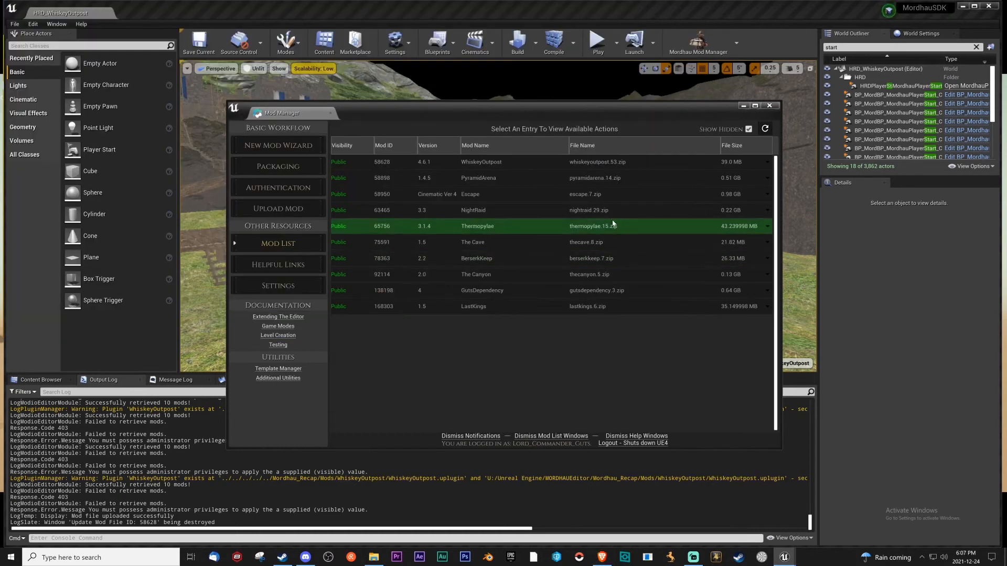
click(480, 162)
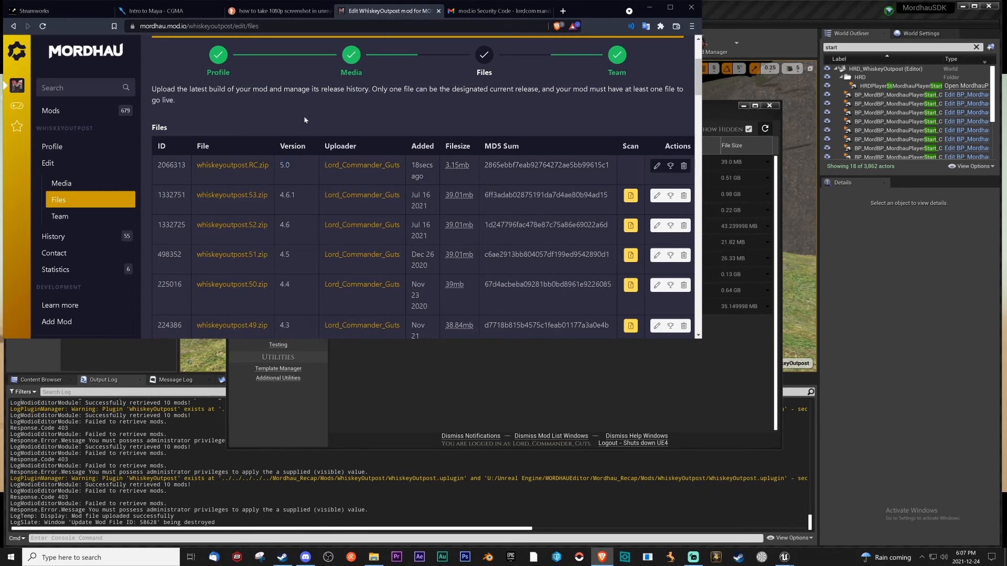
mouse_move(670, 166)
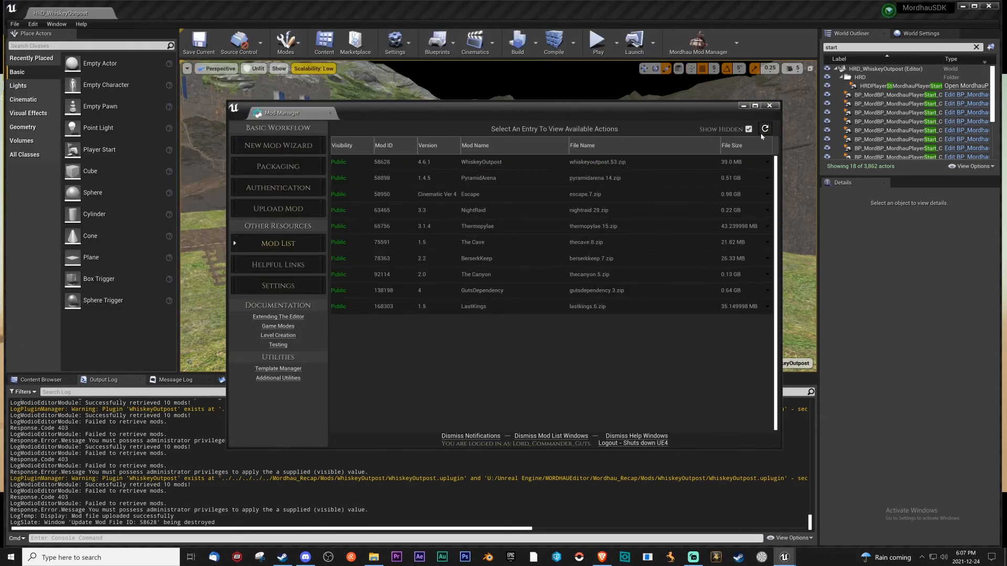
click(479, 162)
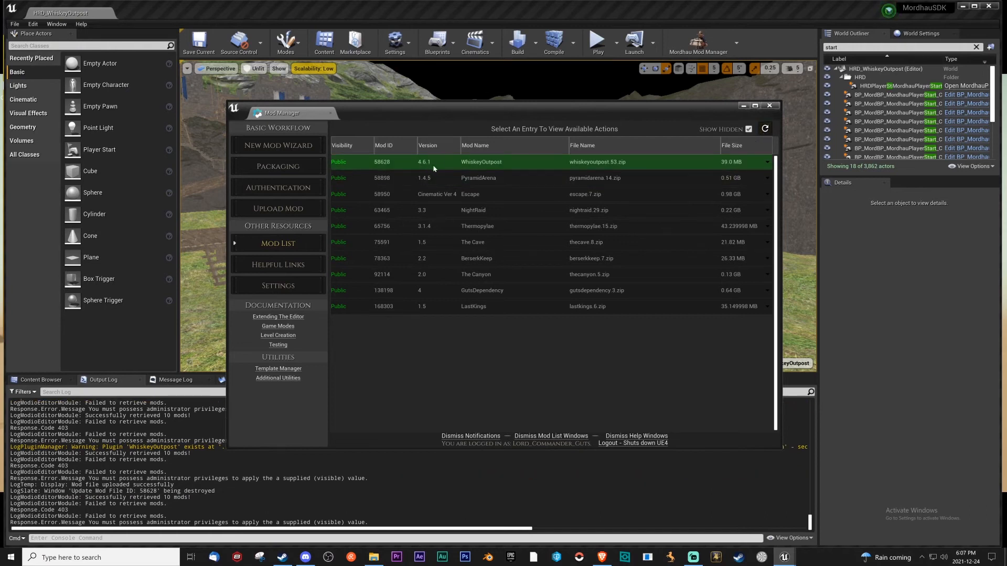
click(764, 129)
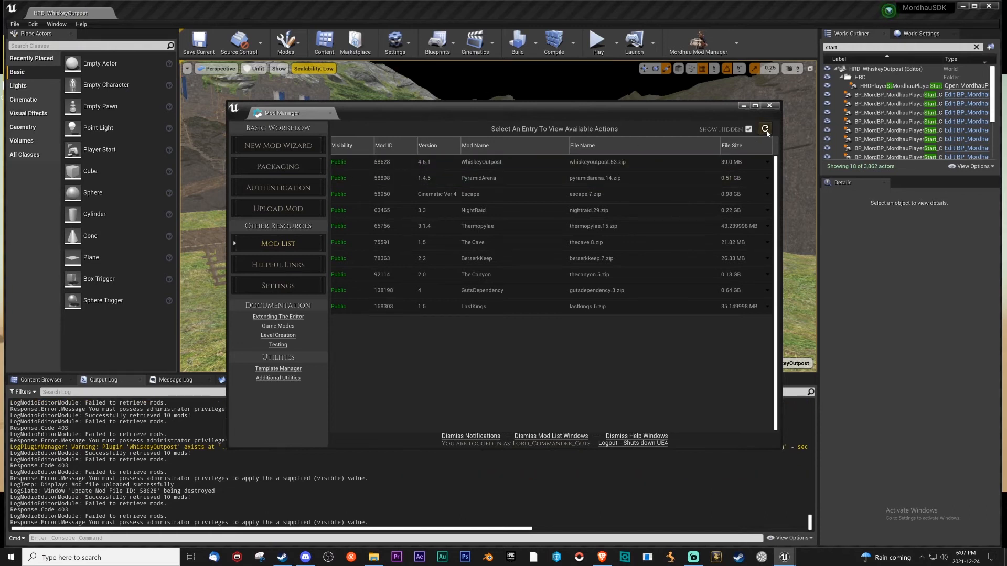
click(764, 129)
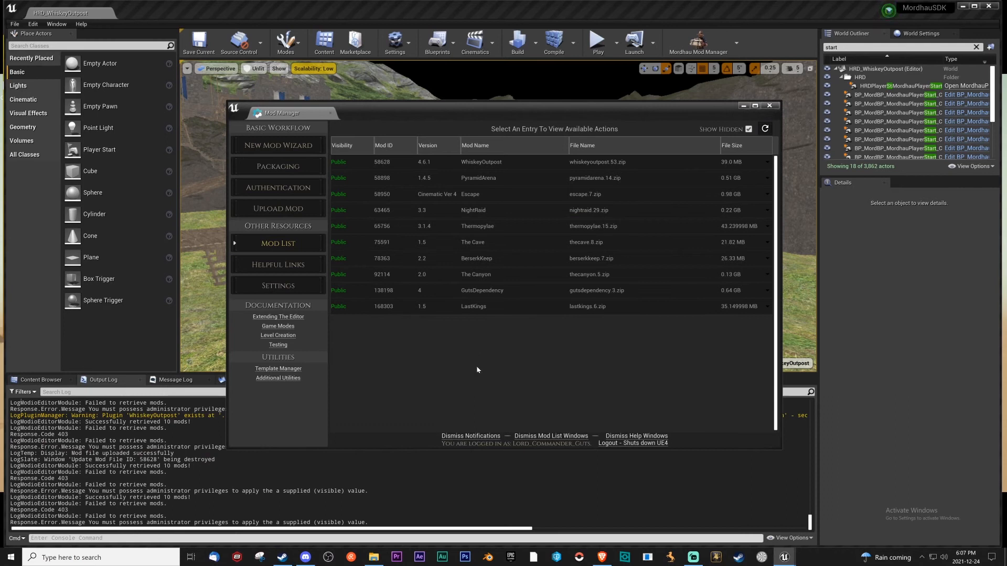
click(475, 275)
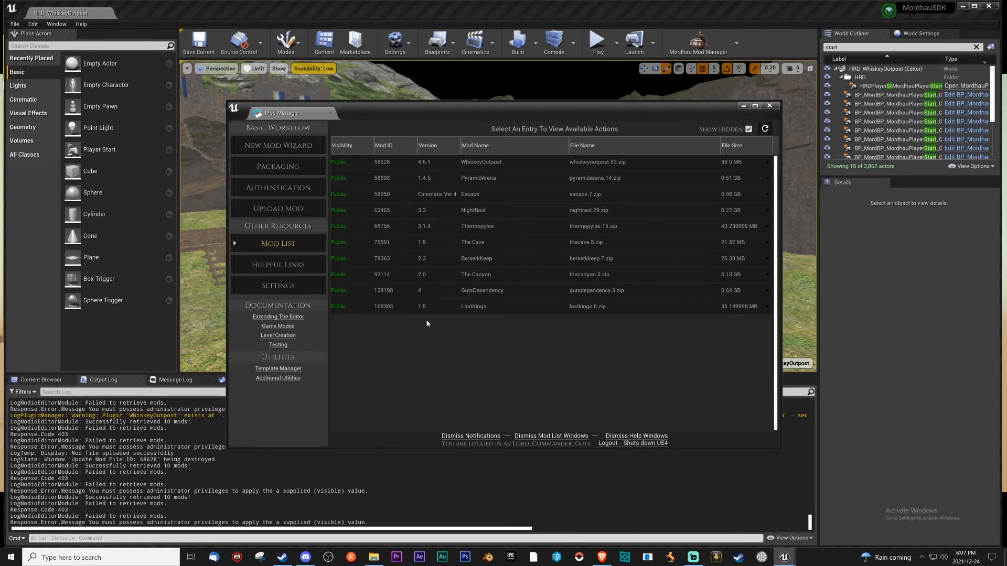
mouse_move(410, 341)
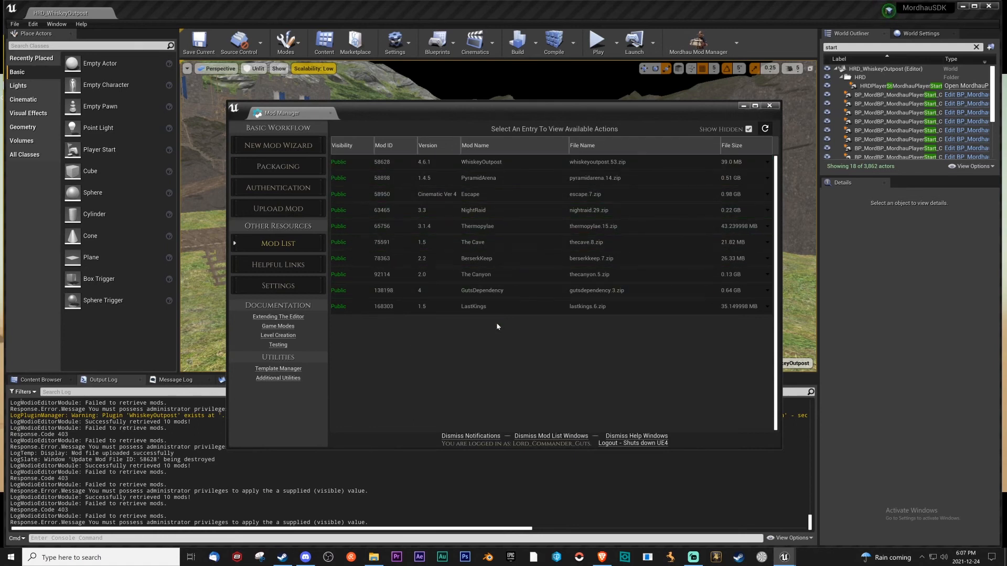
mouse_move(278, 145)
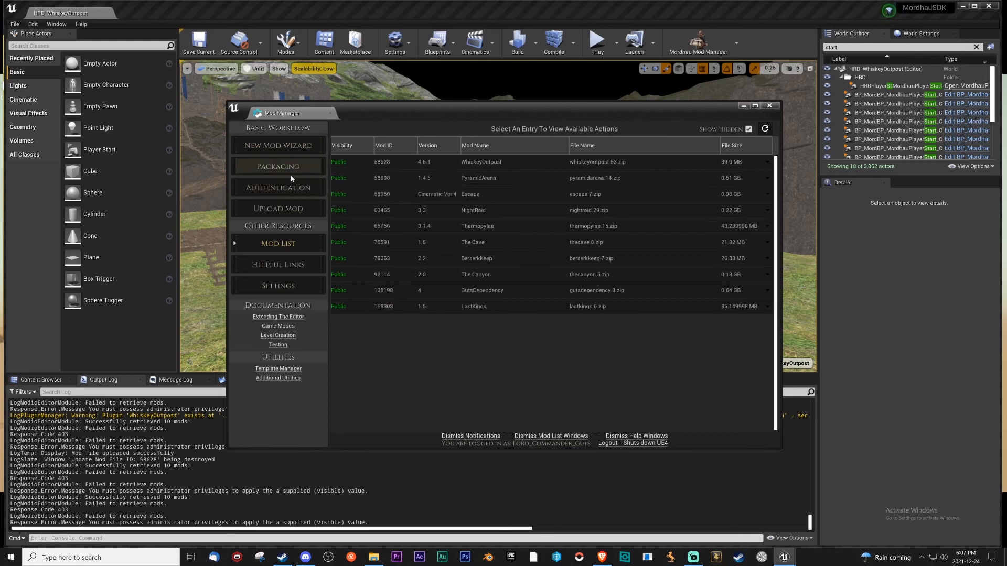
click(473, 307)
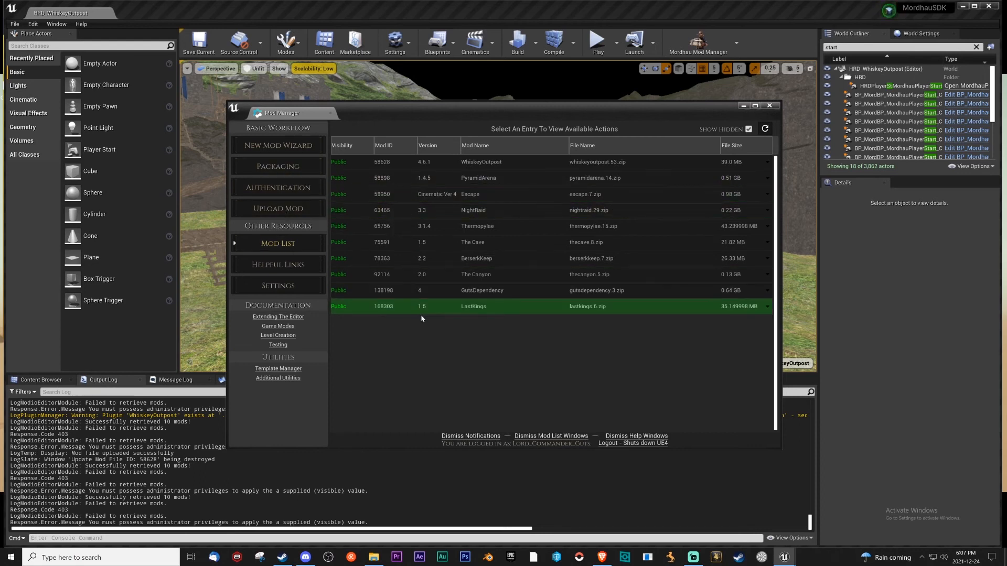
mouse_move(277, 208)
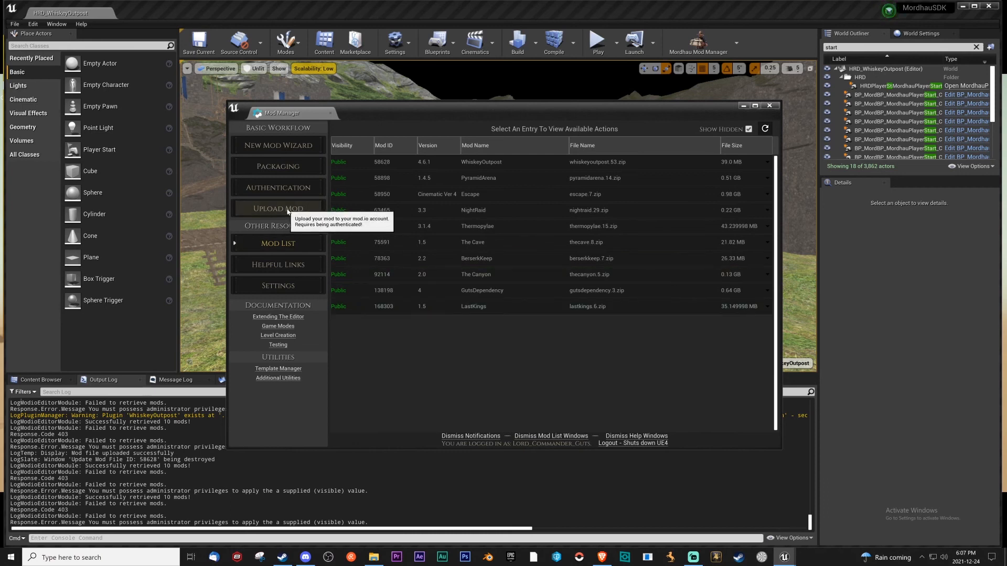
click(472, 243)
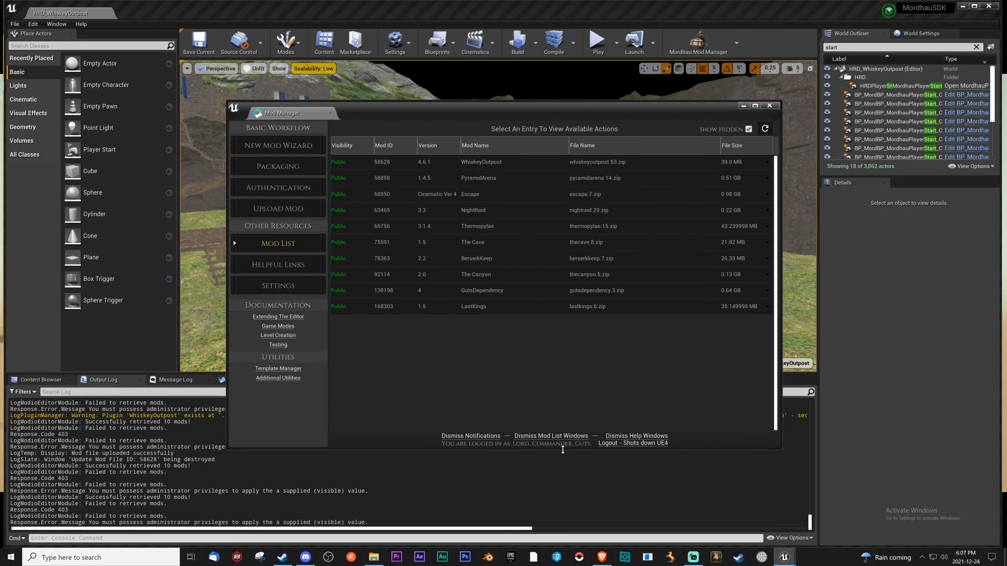
click(475, 258)
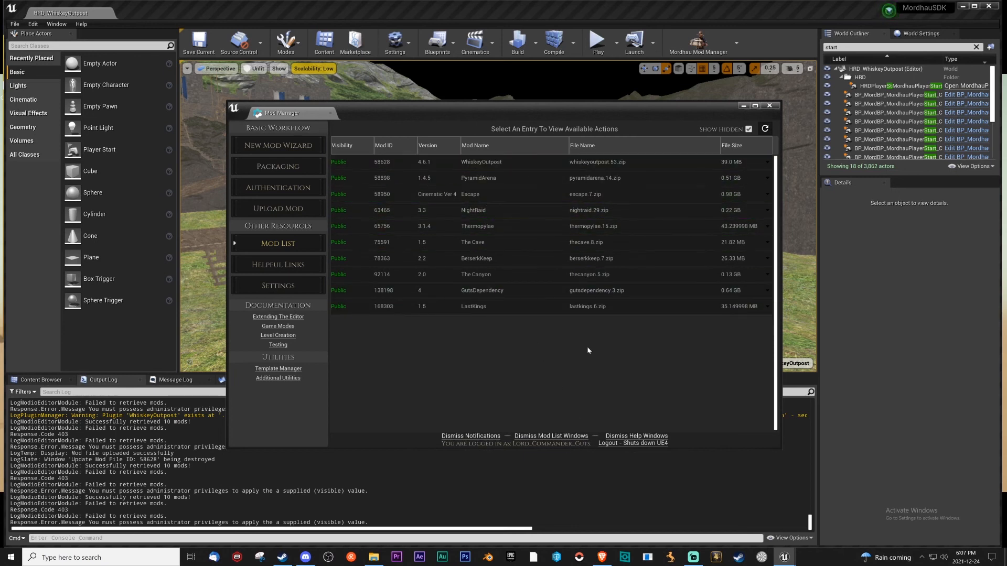
mouse_move(571, 356)
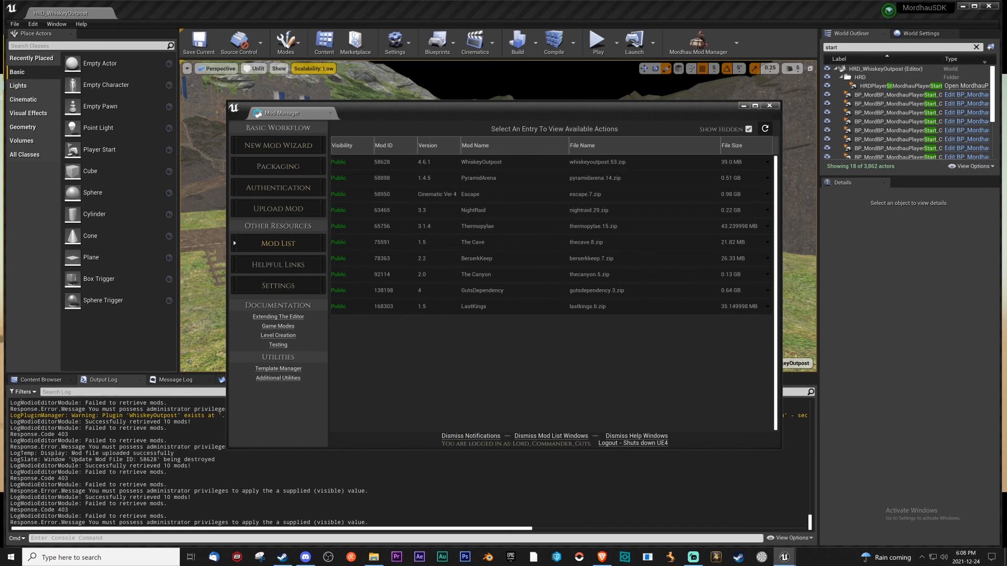
mouse_move(592, 397)
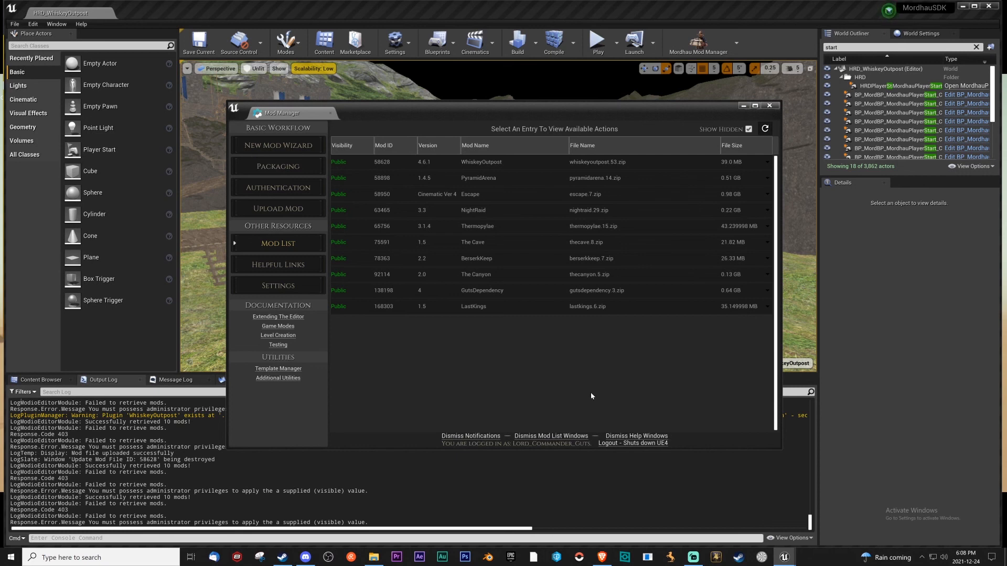